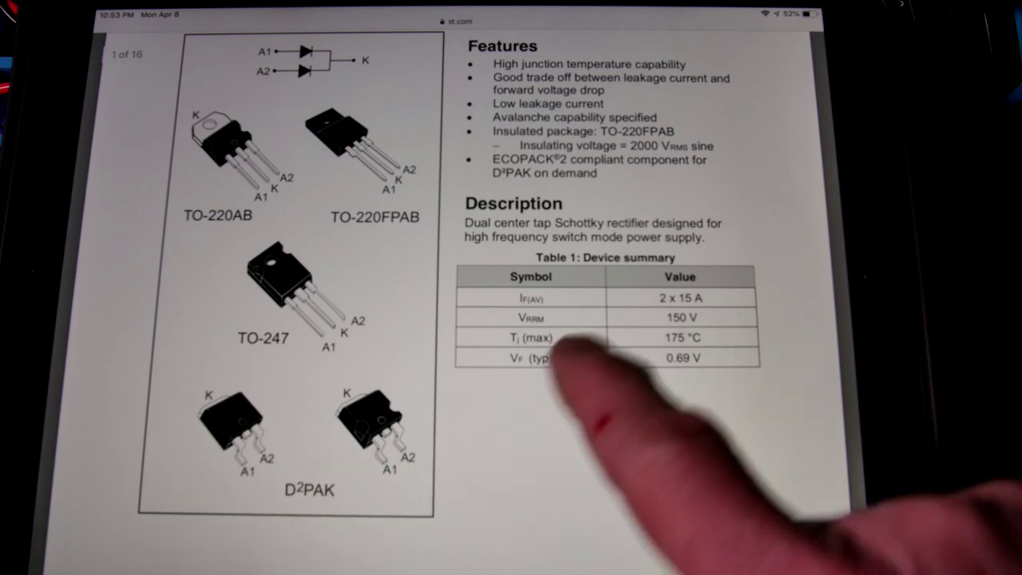
scroll(down, 3)
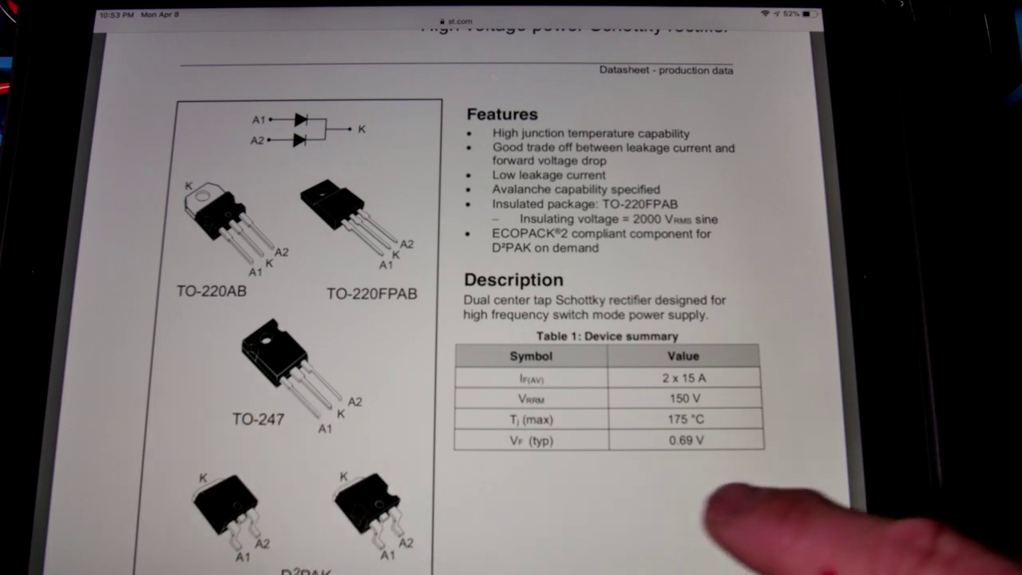
scroll(down, 3)
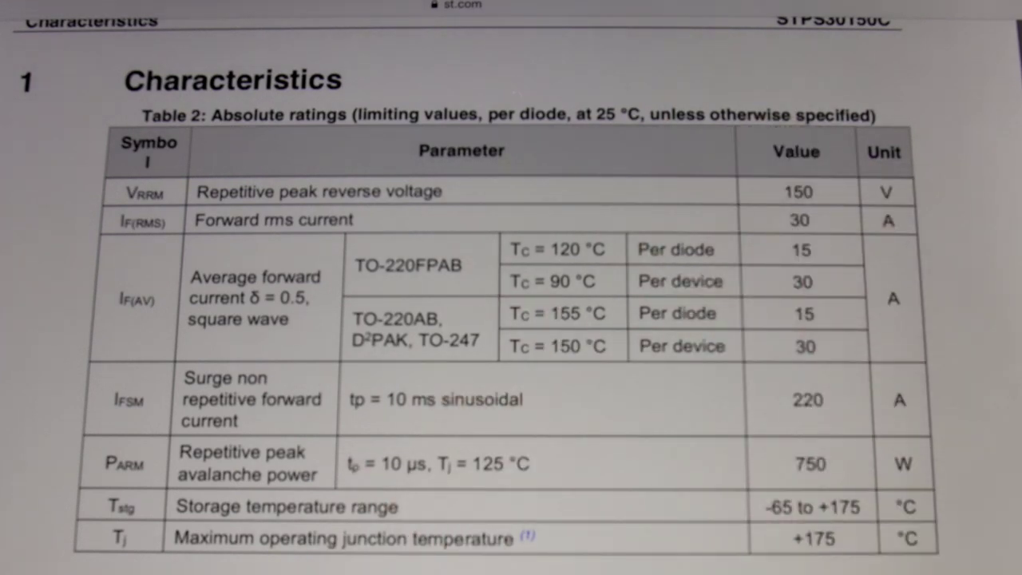
scroll(down, 3)
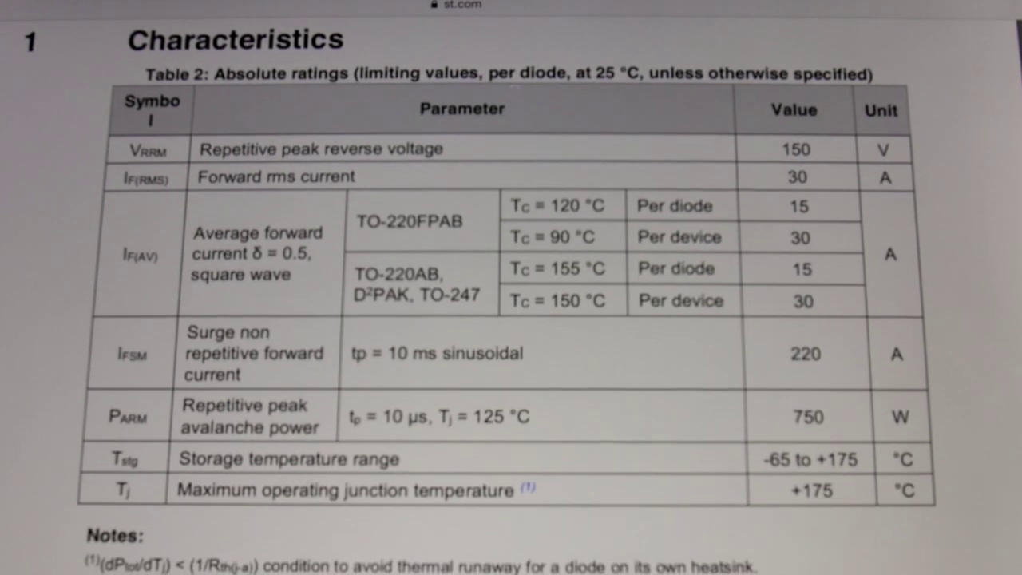